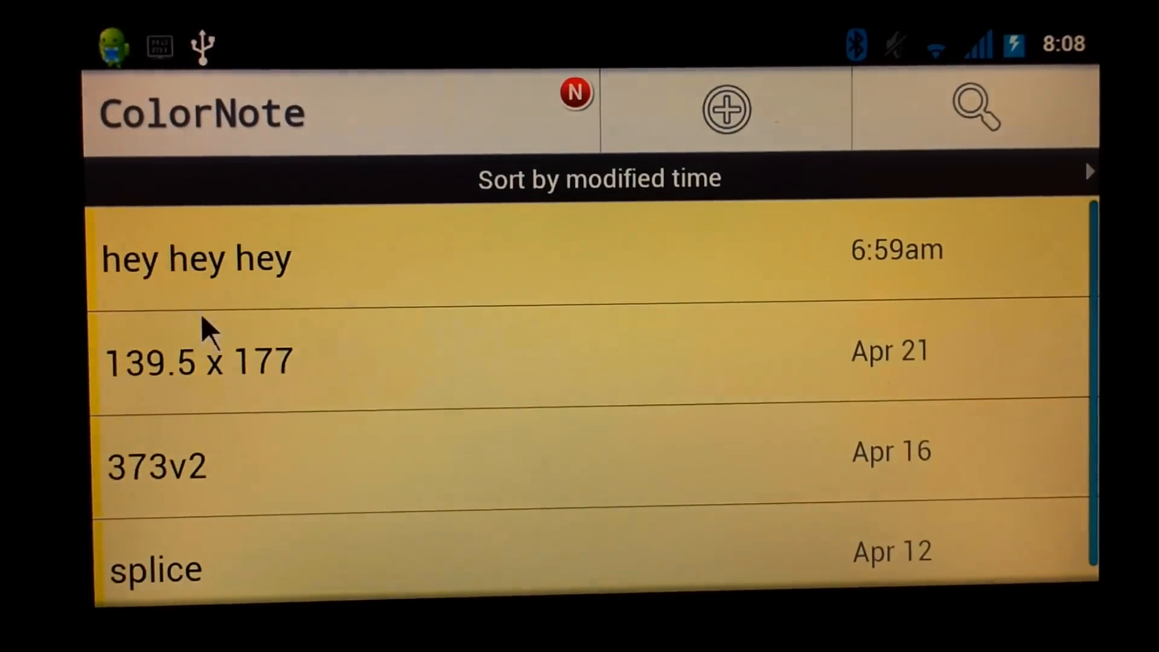
# - Create a new plain text note in ColorNote reading 'test :)'
pyautogui.click(724, 109)
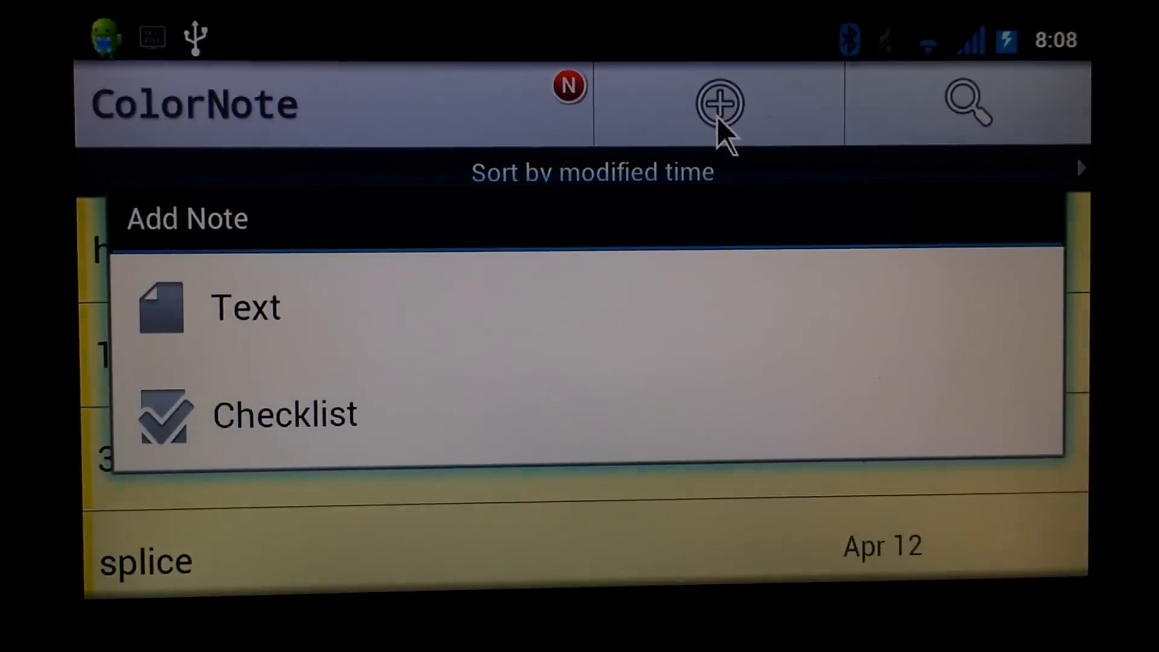
pyautogui.click(244, 306)
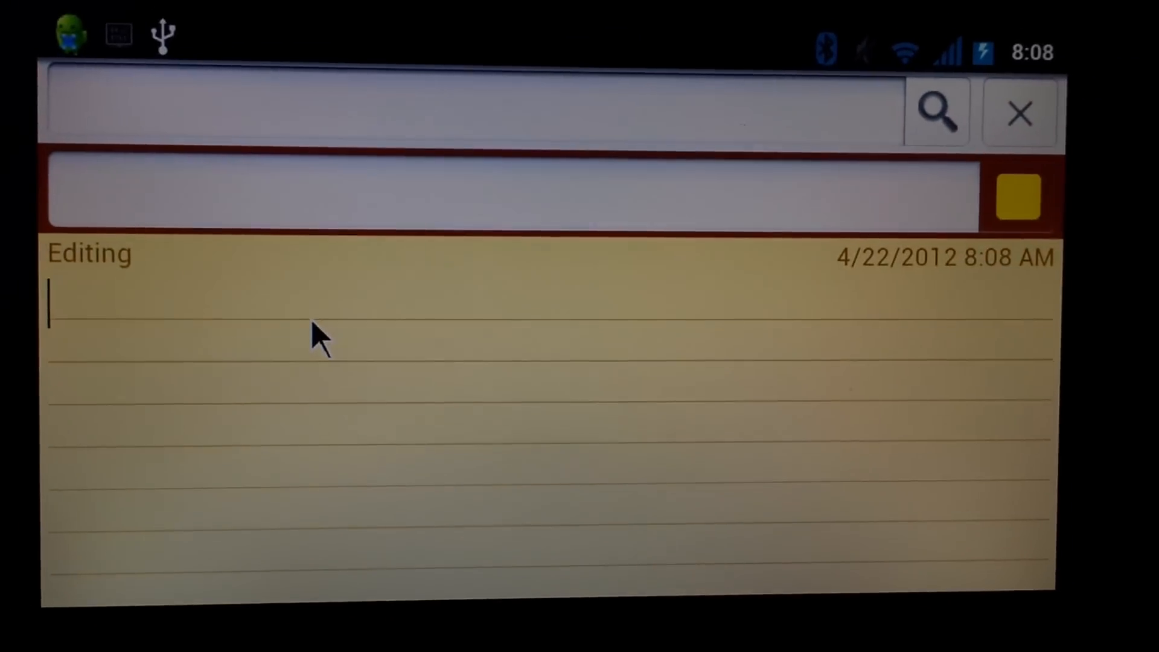
pyautogui.write('test')
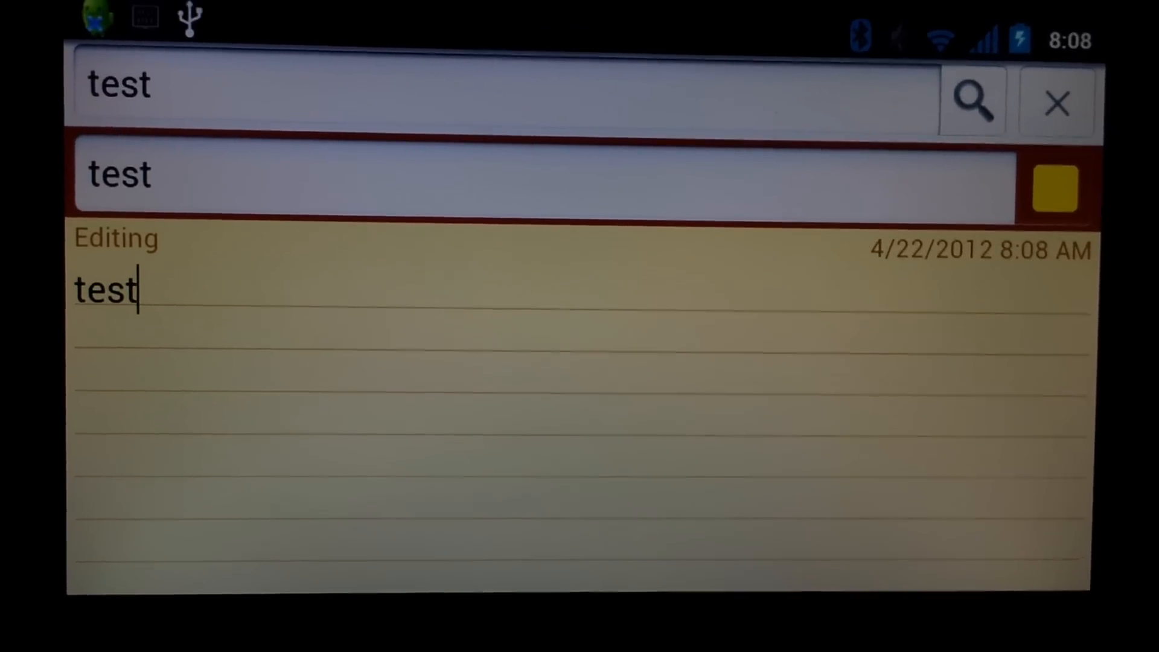
pyautogui.write(':)')
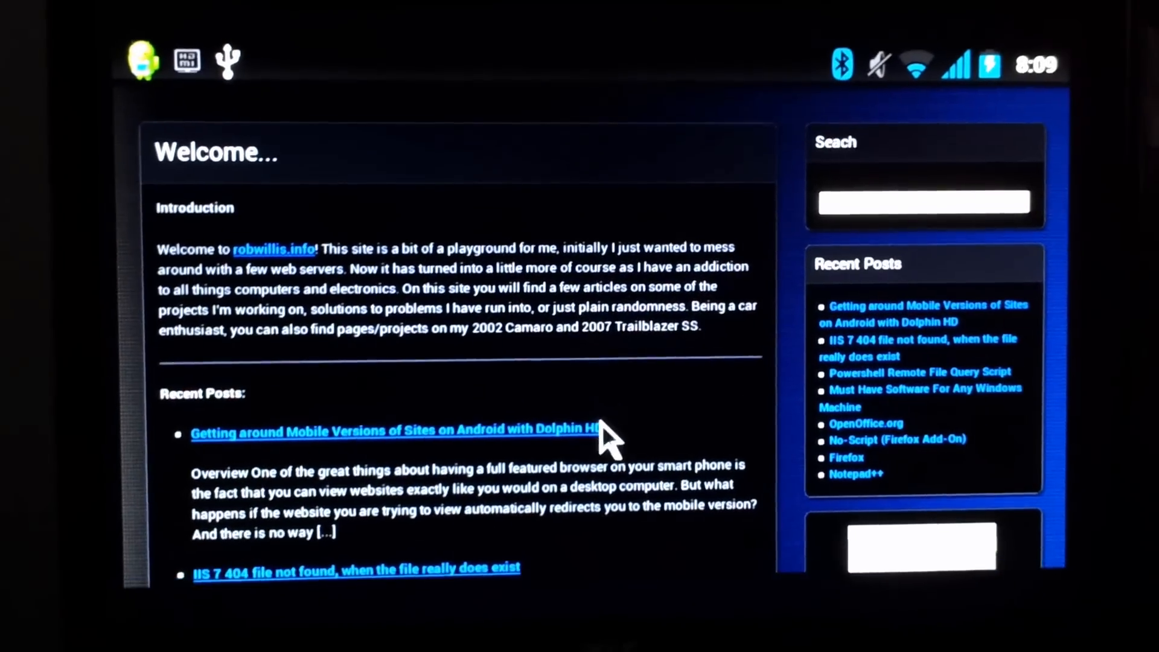
# - Open the robwillis.info post on getting around mobile site versions with Dolphin HD and skim it
pyautogui.scroll(-3)
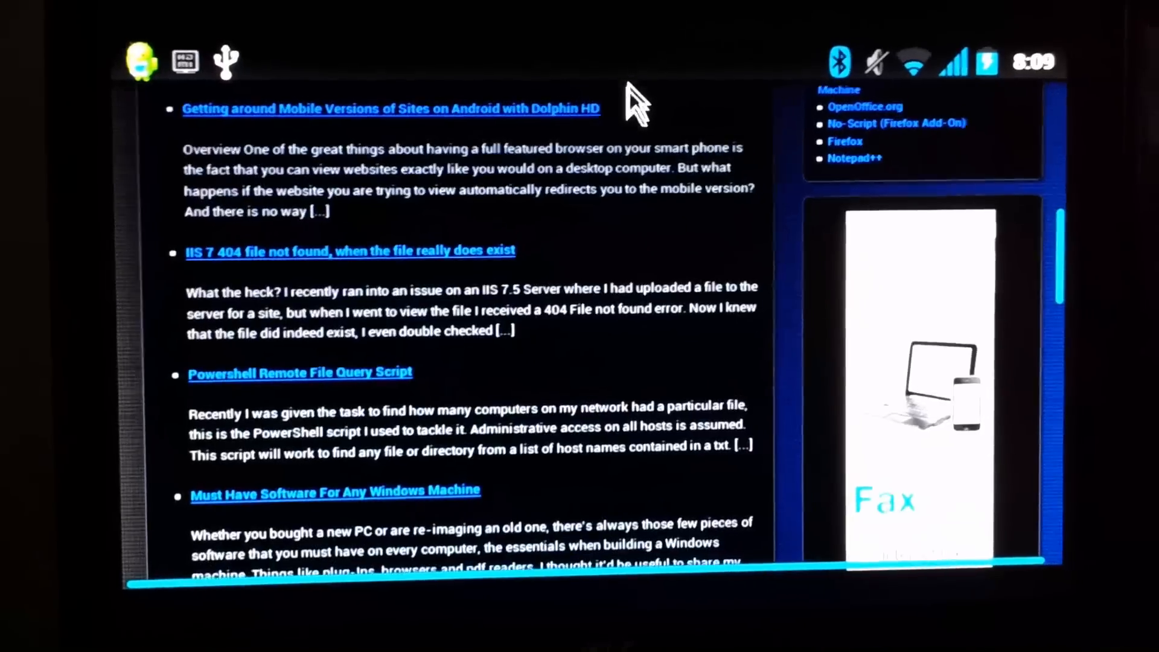
pyautogui.scroll(3)
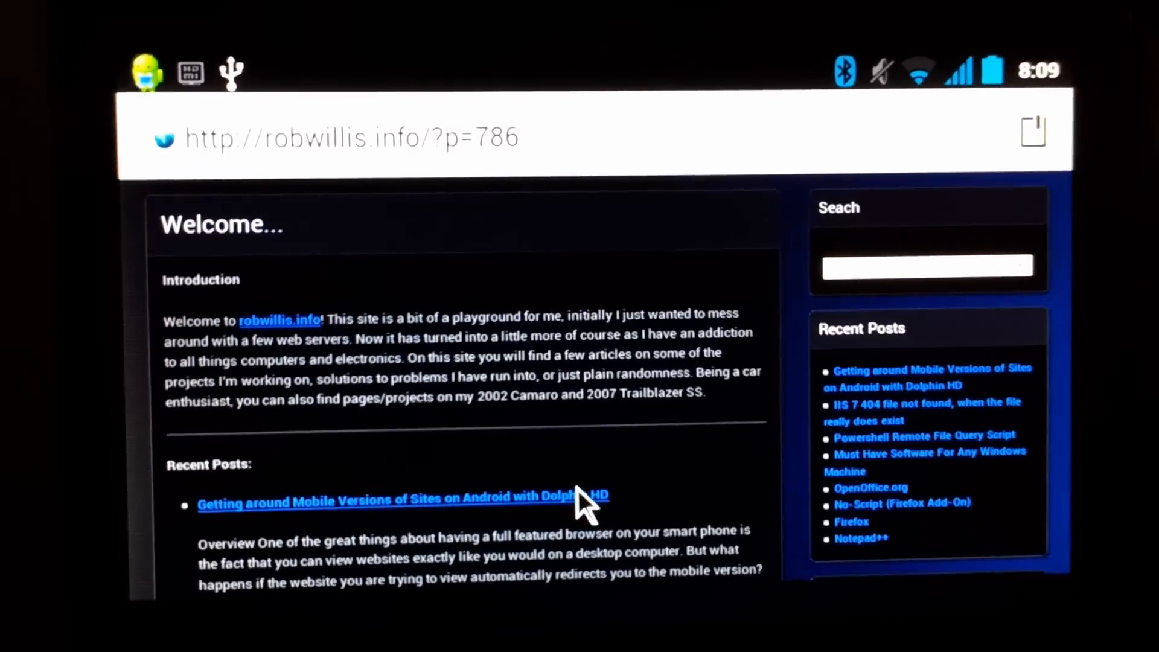
pyautogui.click(393, 497)
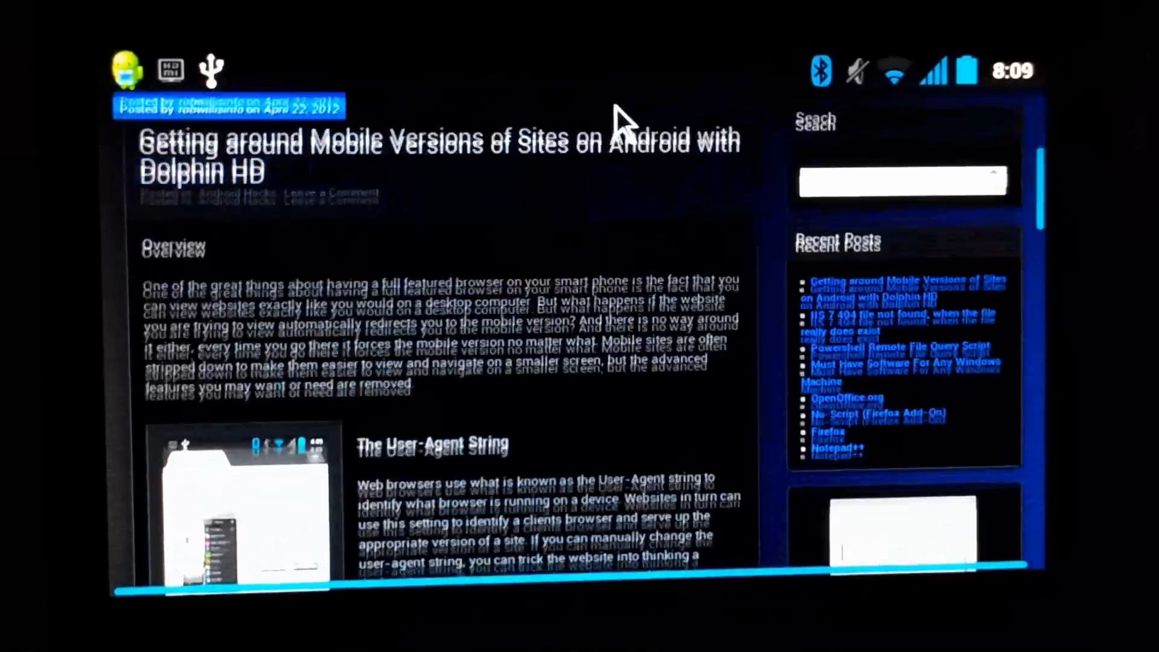
pyautogui.scroll(-3)
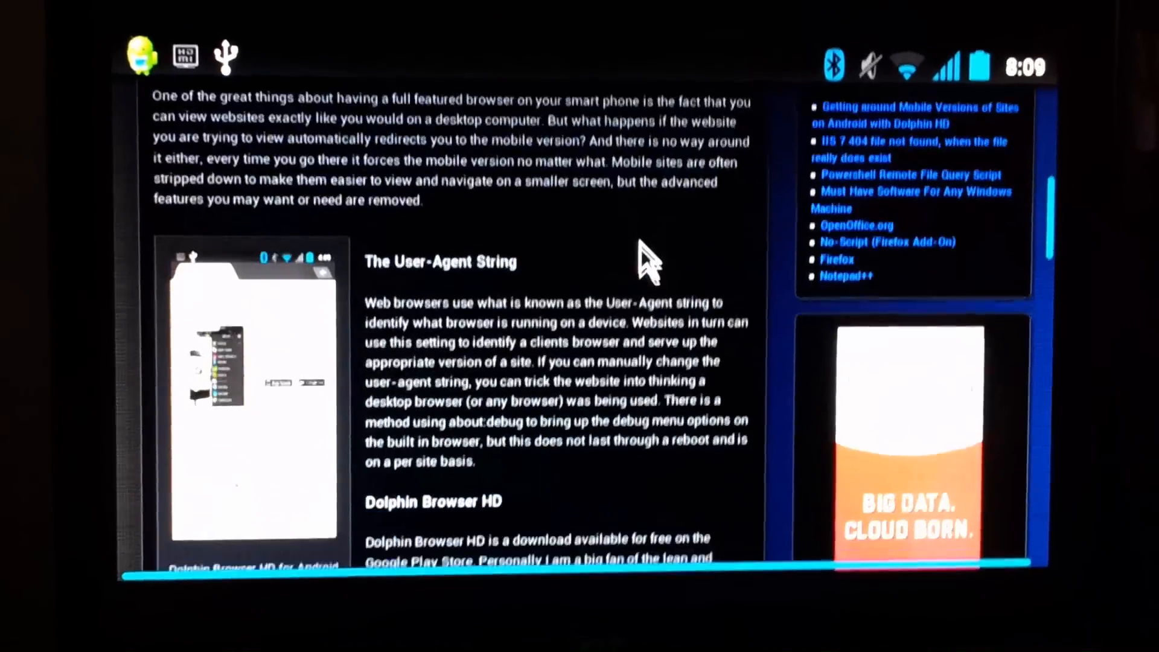
pyautogui.scroll(3)
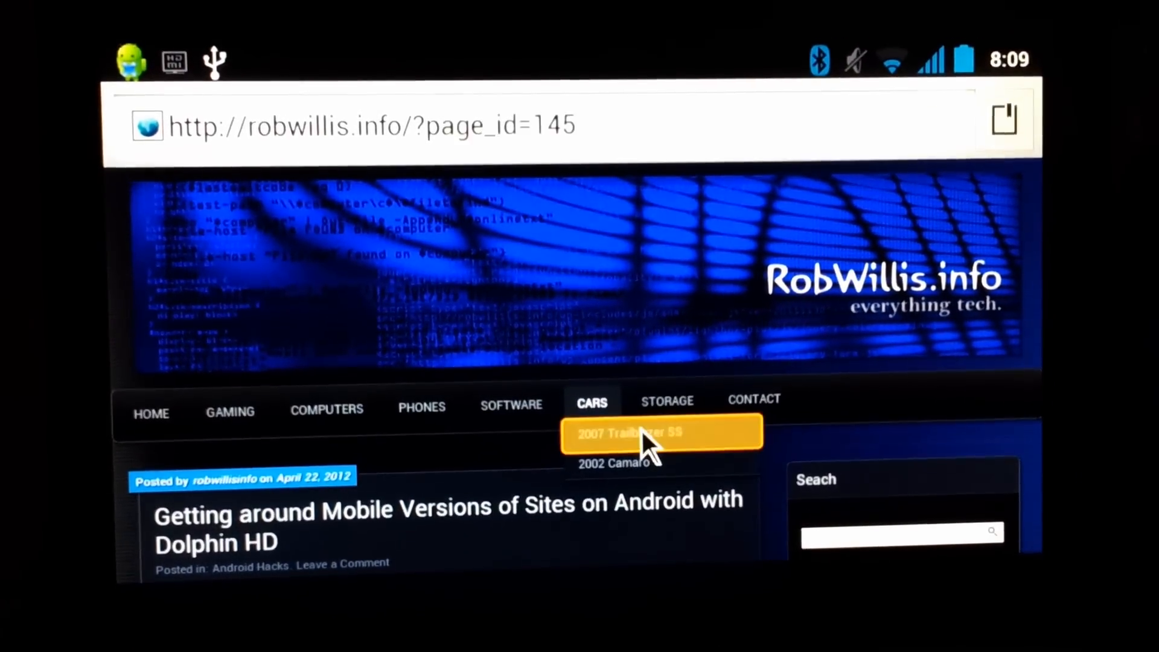
# - Open the 2007 Trailblazer SS page and scroll down to its Video Clips section
pyautogui.click(650, 432)
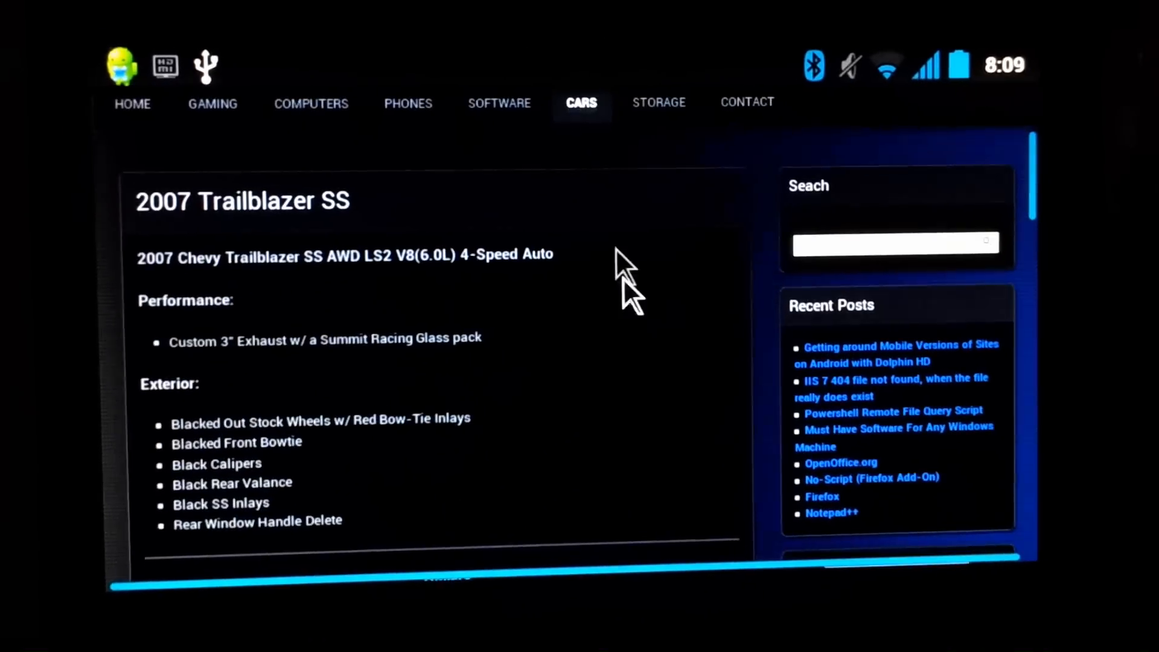
pyautogui.scroll(-3)
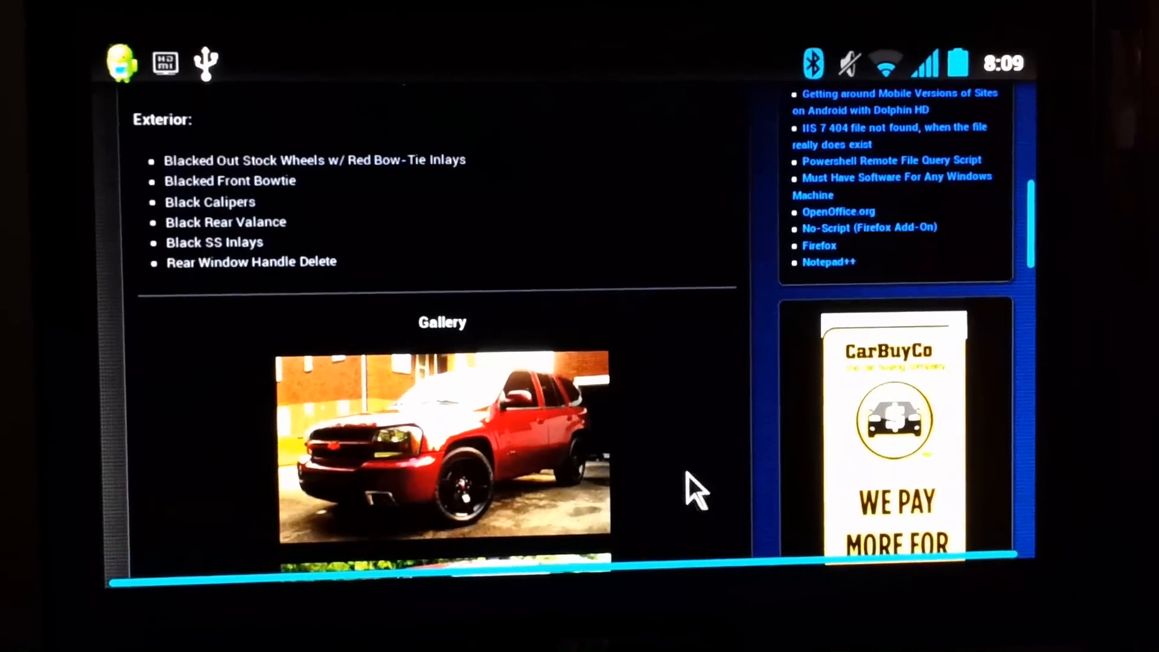
pyautogui.scroll(-3)
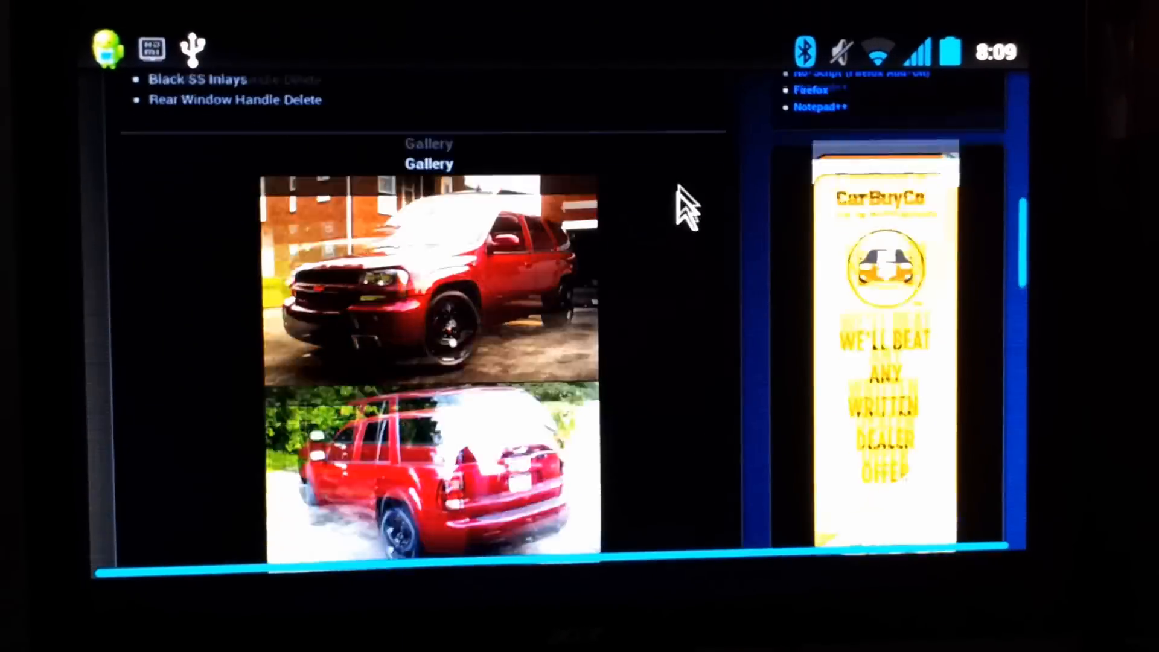
pyautogui.scroll(-3)
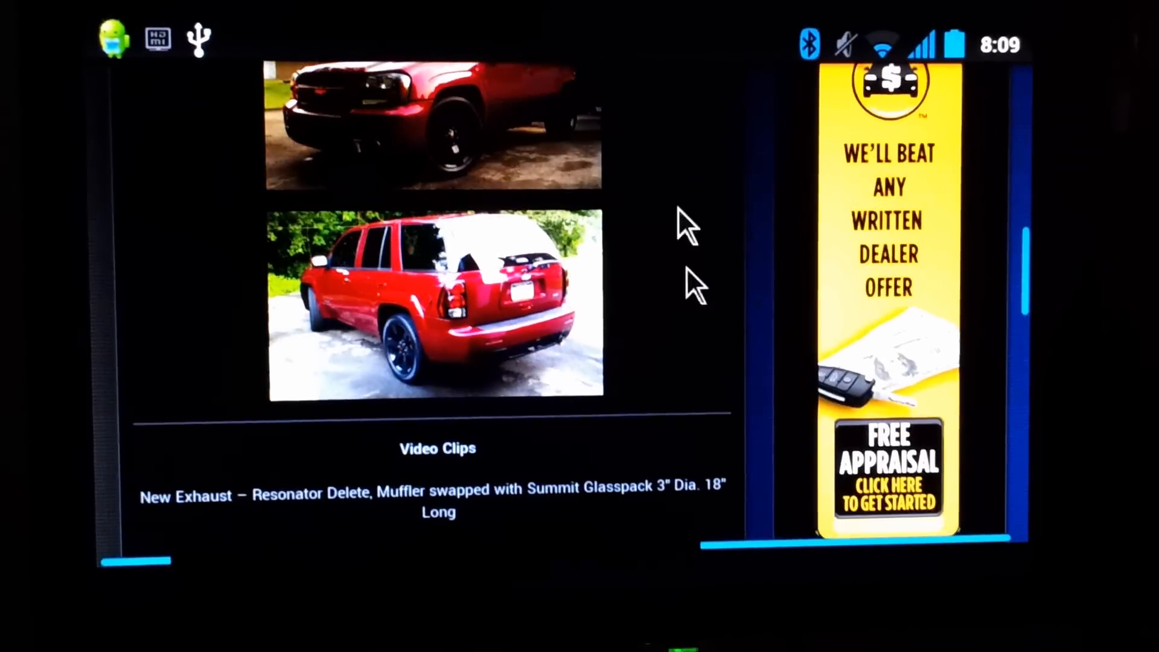
pyautogui.scroll(-3)
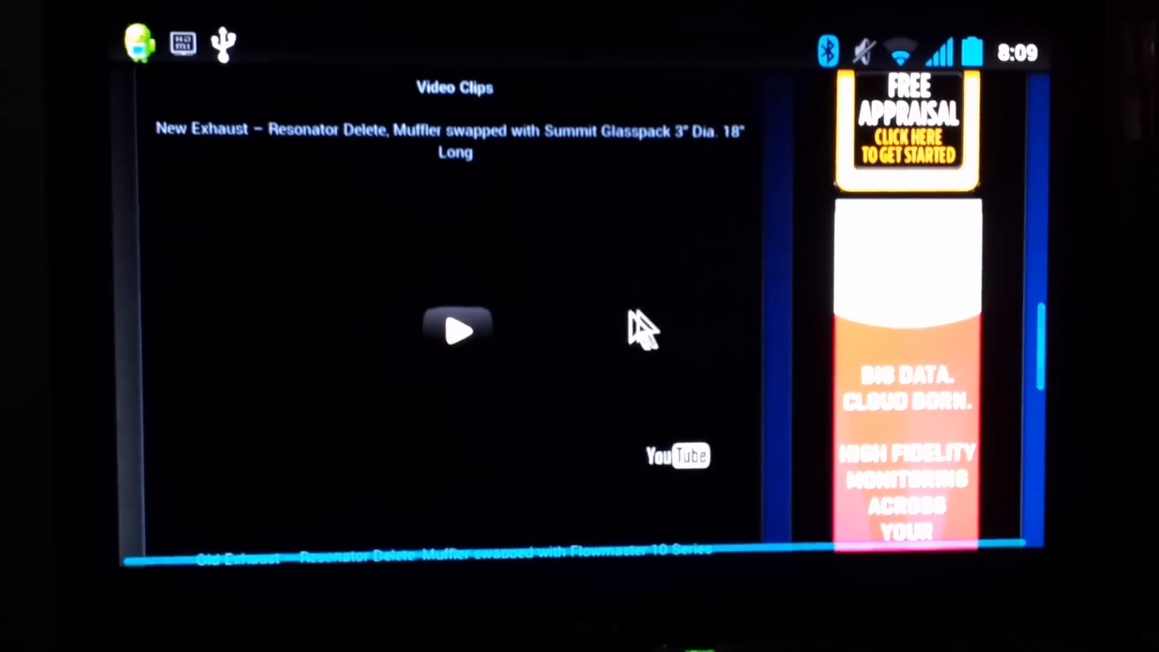
# - Start the embedded new exhaust YouTube video clip playing
pyautogui.click(457, 331)
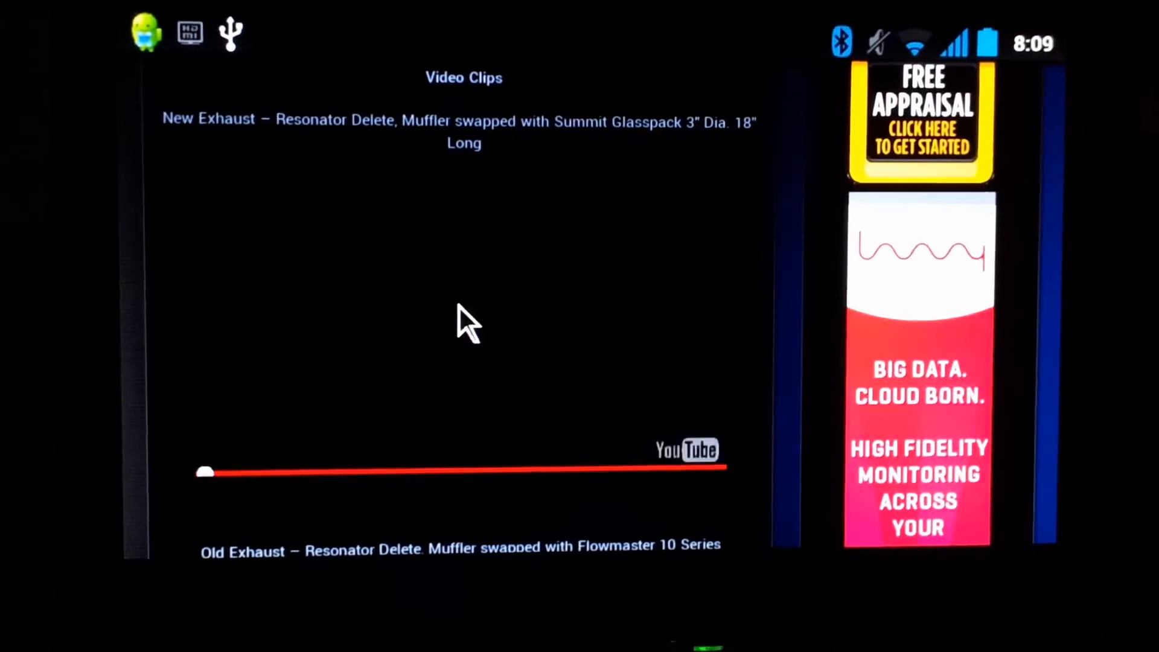
pyautogui.click(464, 325)
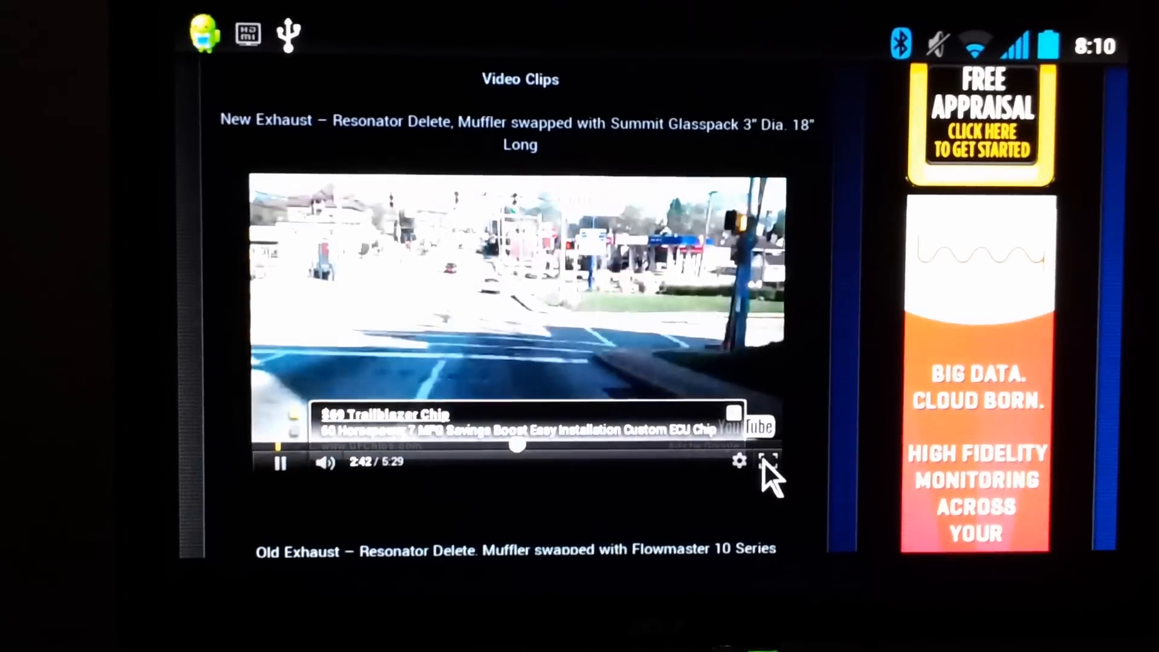
# - Switch the exhaust video to full-screen playback
pyautogui.click(769, 462)
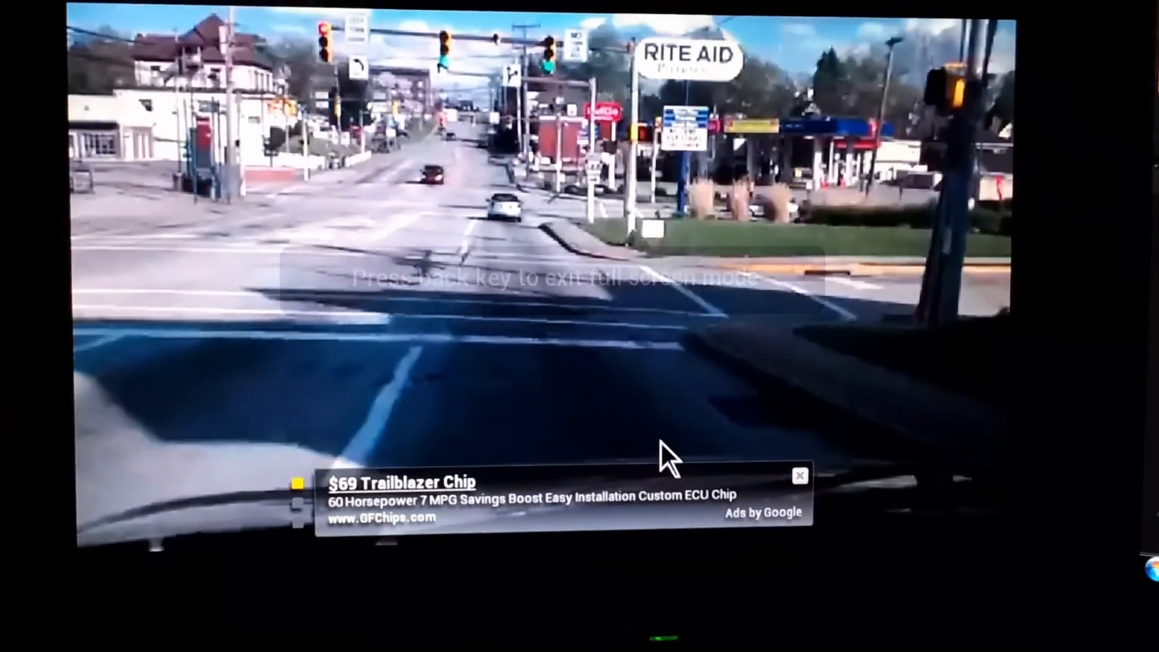
pyautogui.moveTo(584, 317)
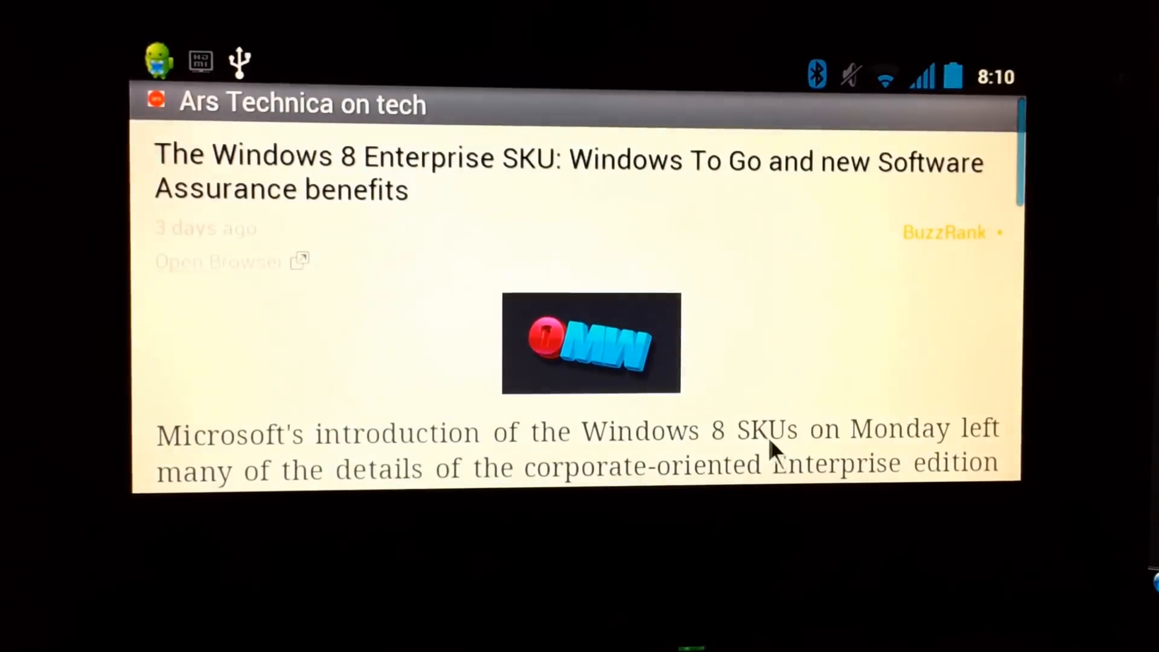
# - Scroll down through the Ars Technica Windows 8 Enterprise SKU article
pyautogui.scroll(-3)
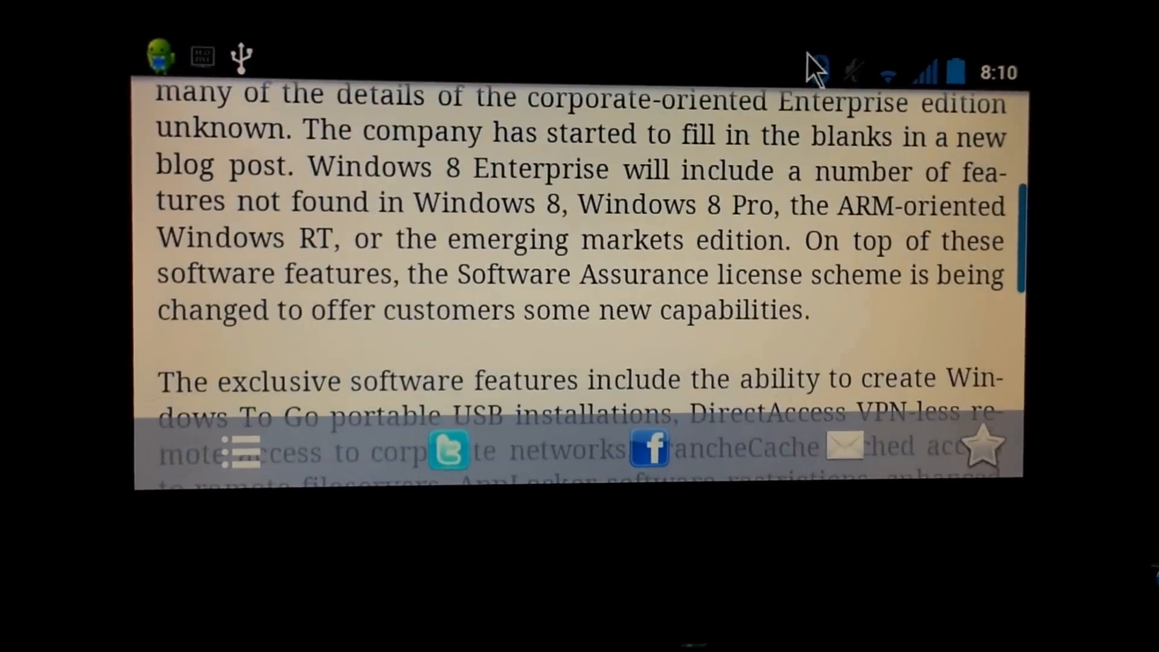
pyautogui.scroll(-3)
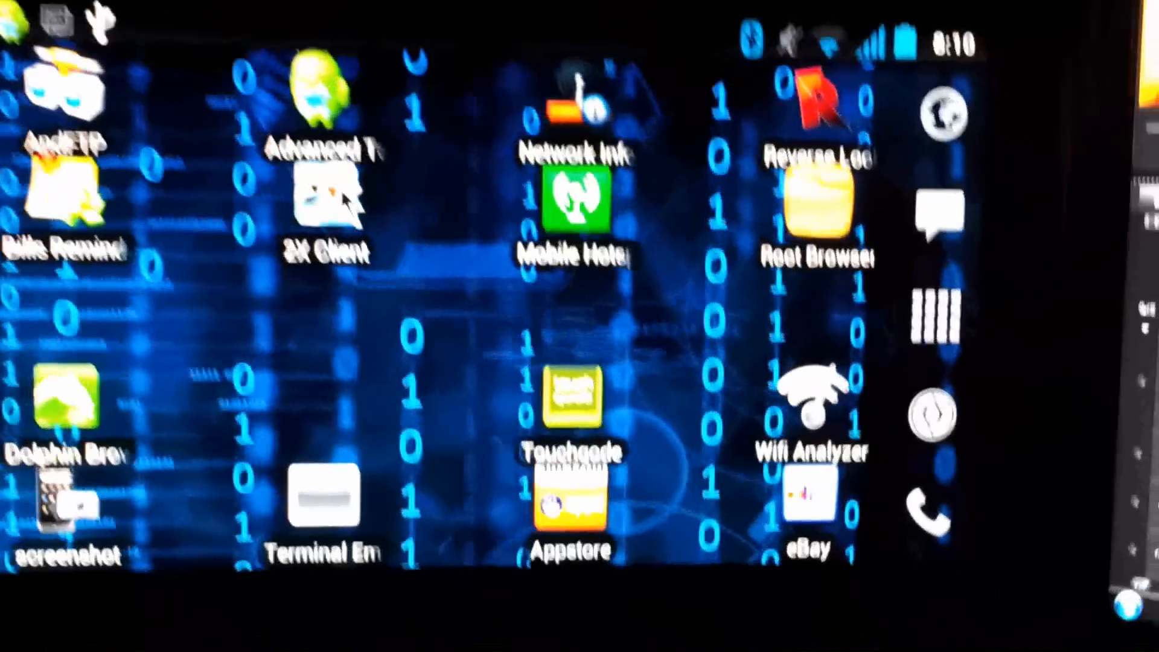
pyautogui.click(328, 206)
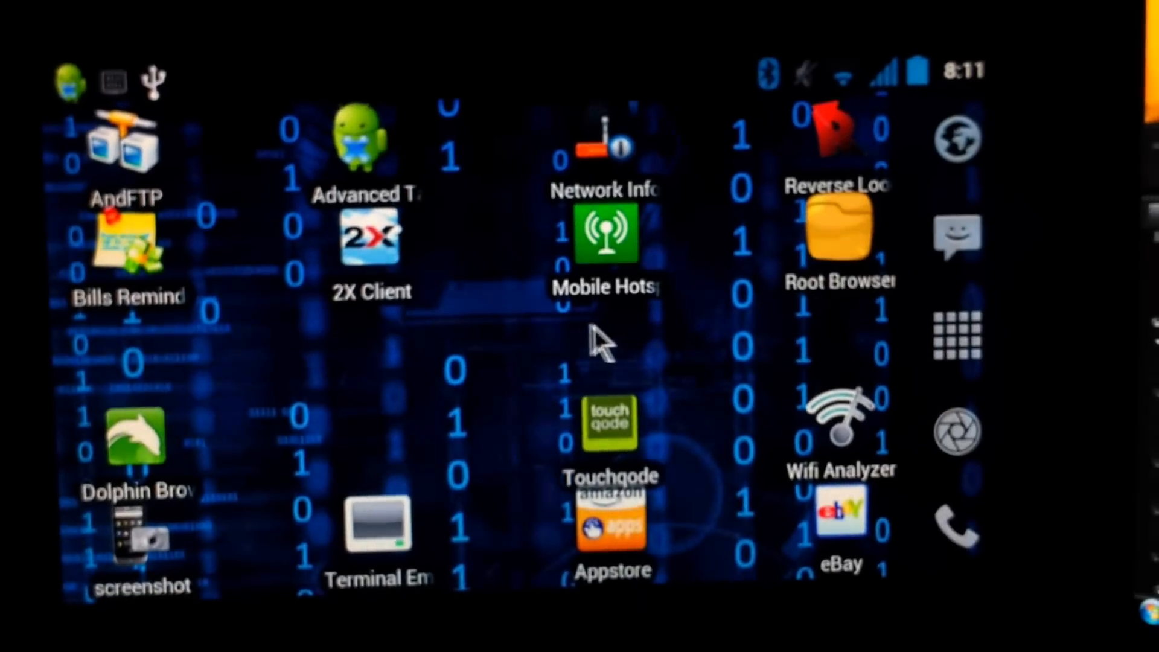
# - Swipe to the games home screen page and launch Cut the Rope
pyautogui.hscroll(-3)
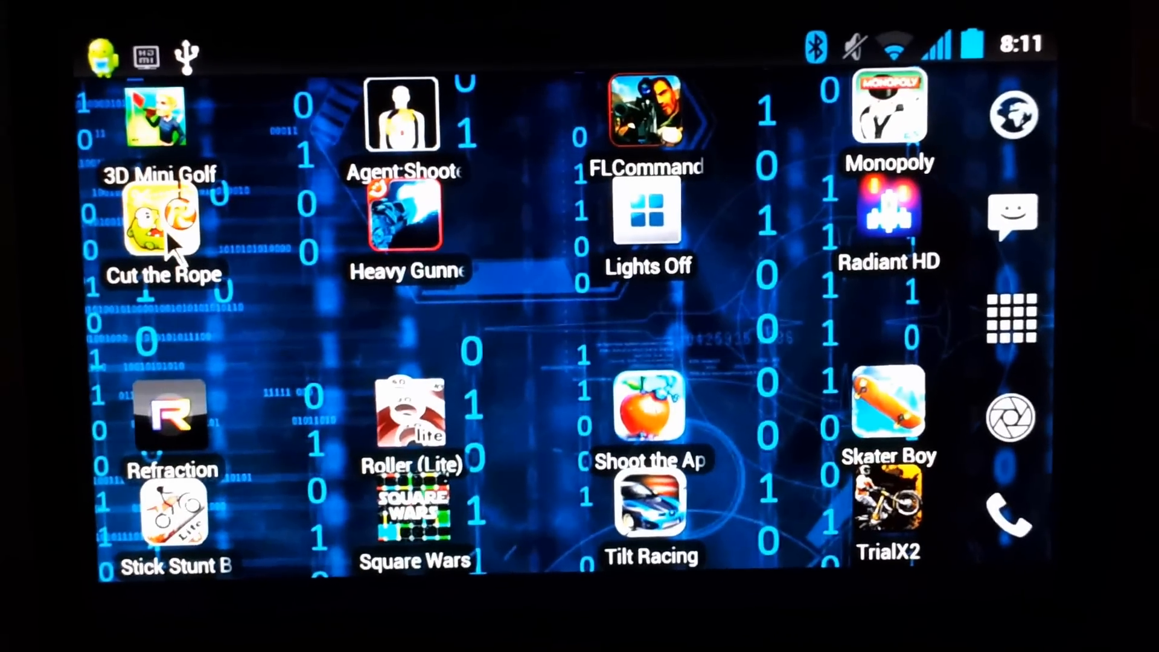
pyautogui.click(161, 222)
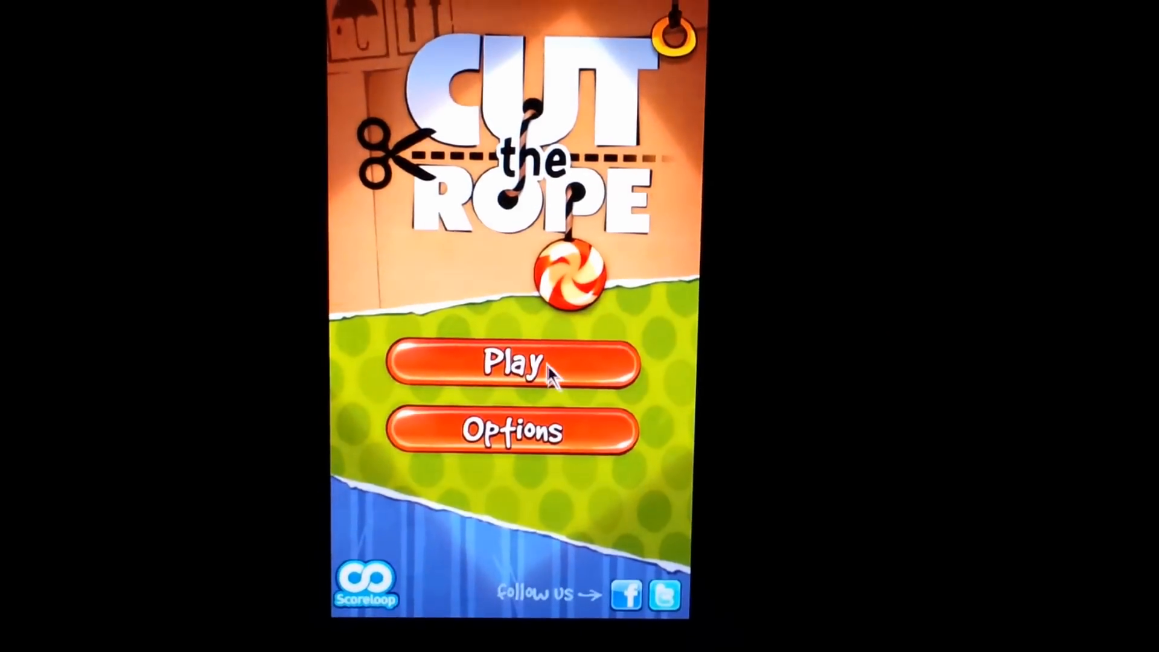
# - Play a Magic Box level to three stars and return to the level menu
pyautogui.click(512, 367)
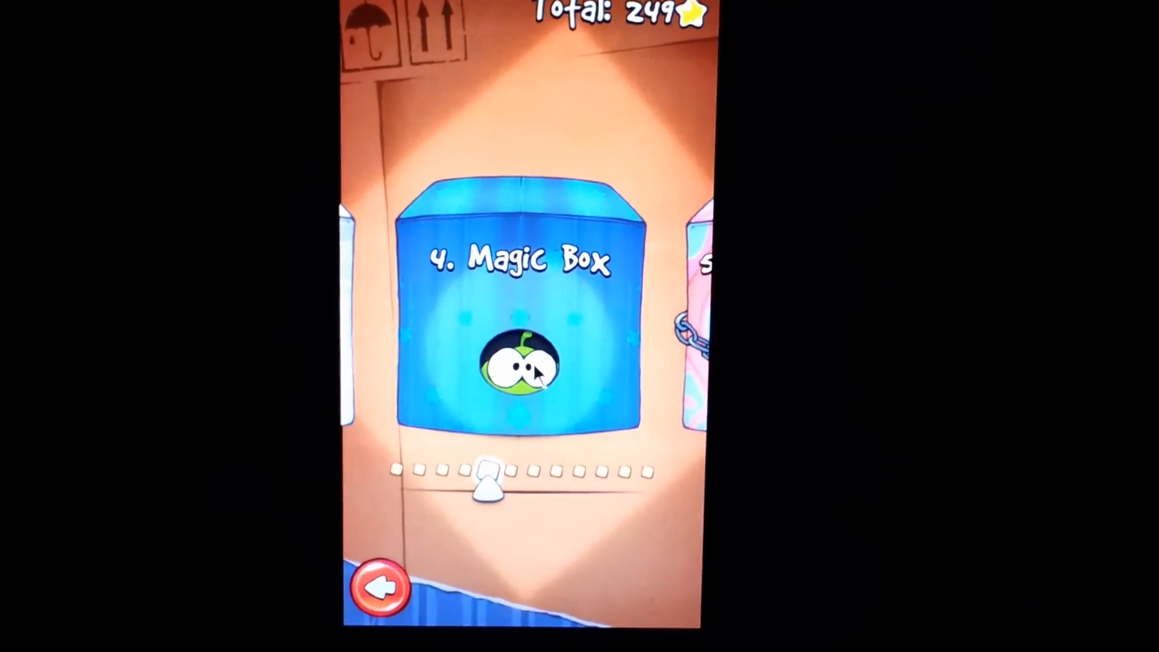
pyautogui.click(518, 363)
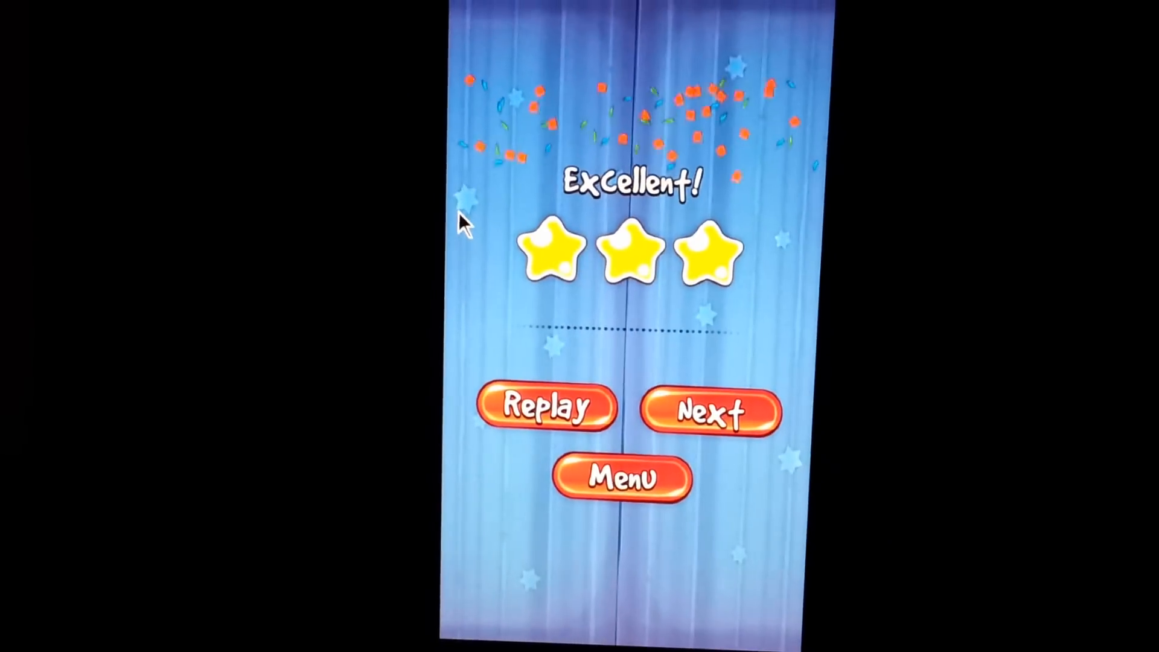
pyautogui.click(621, 479)
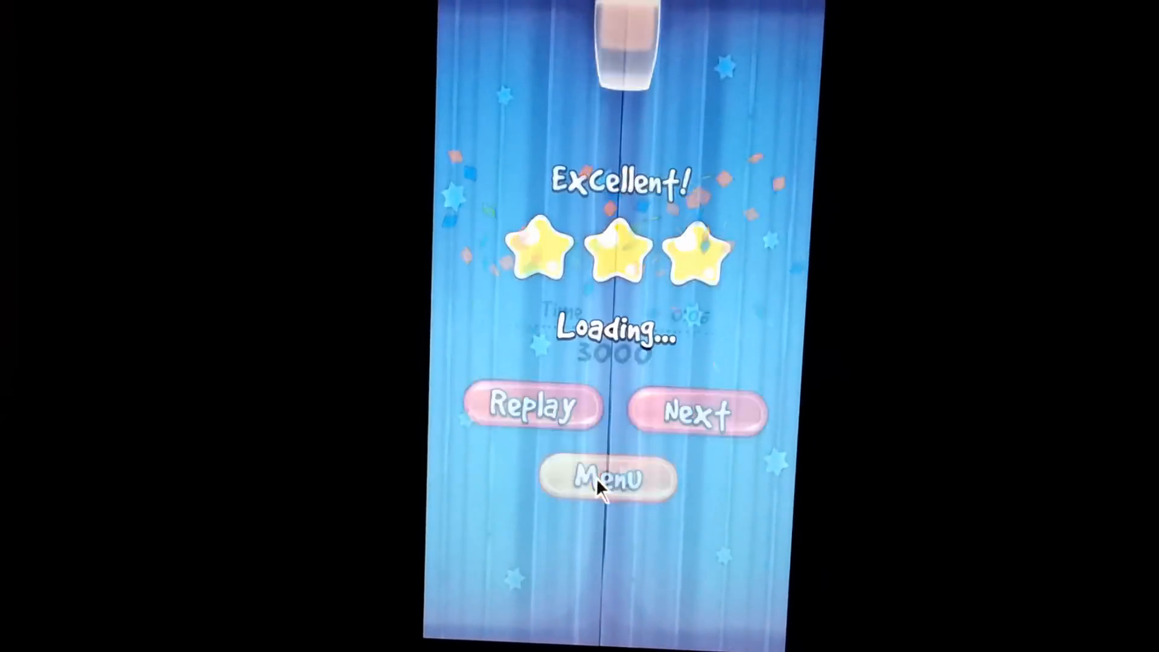
pyautogui.click(604, 477)
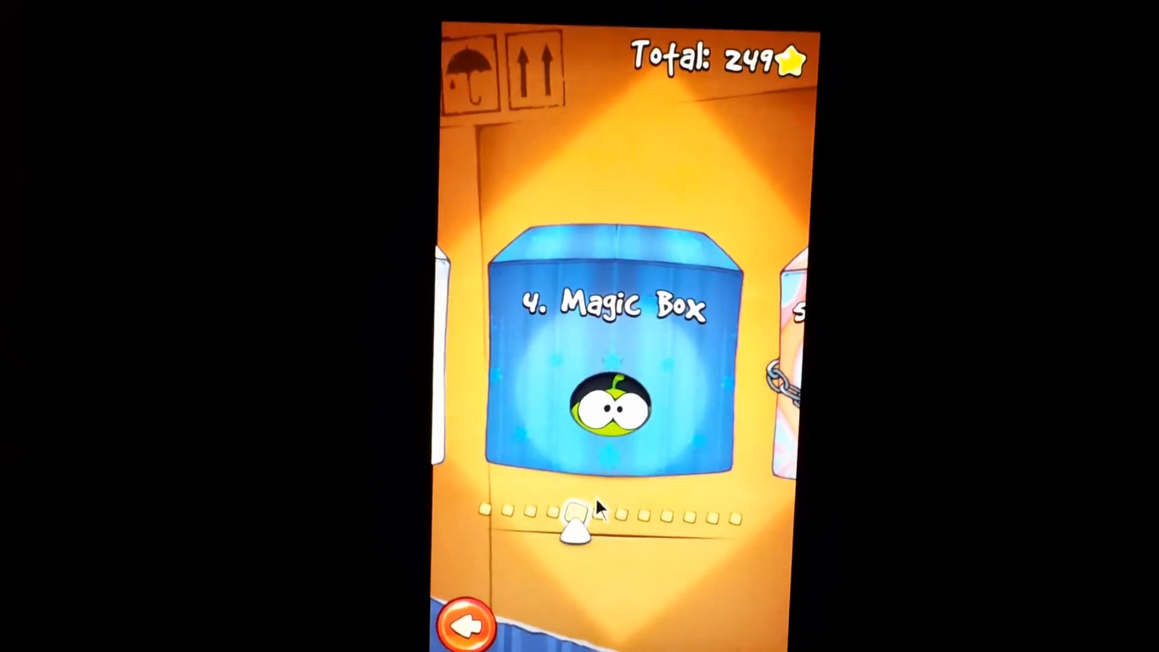
# - Back out of Cut the Rope and confirm quitting to the home screen
pyautogui.click(466, 606)
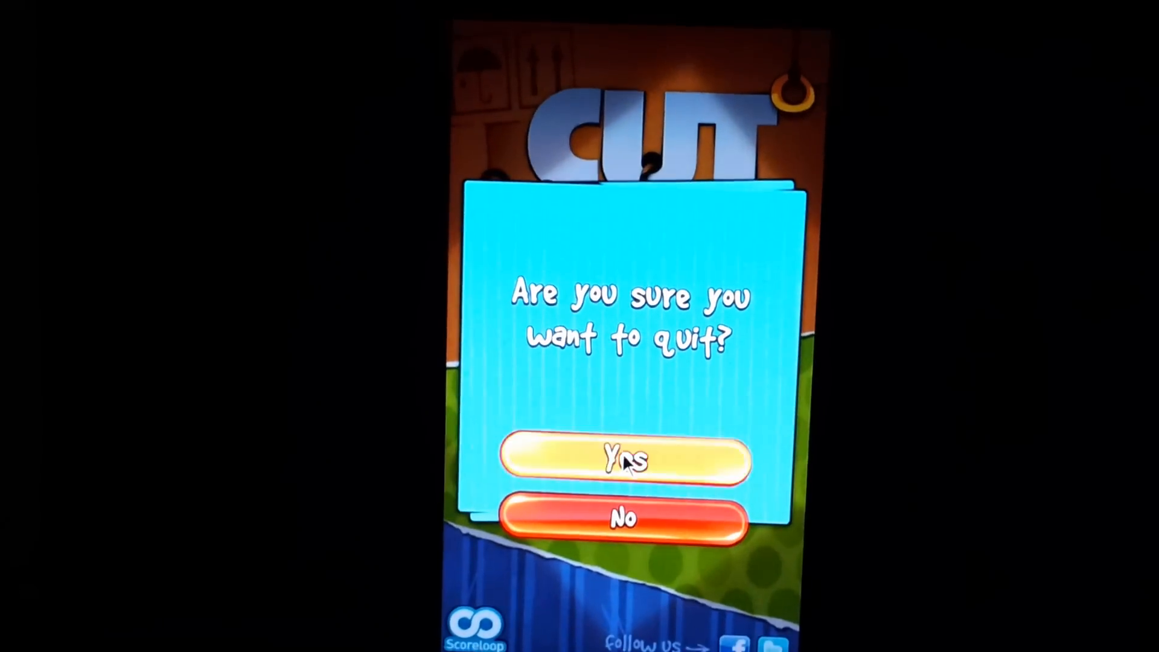
pyautogui.click(625, 458)
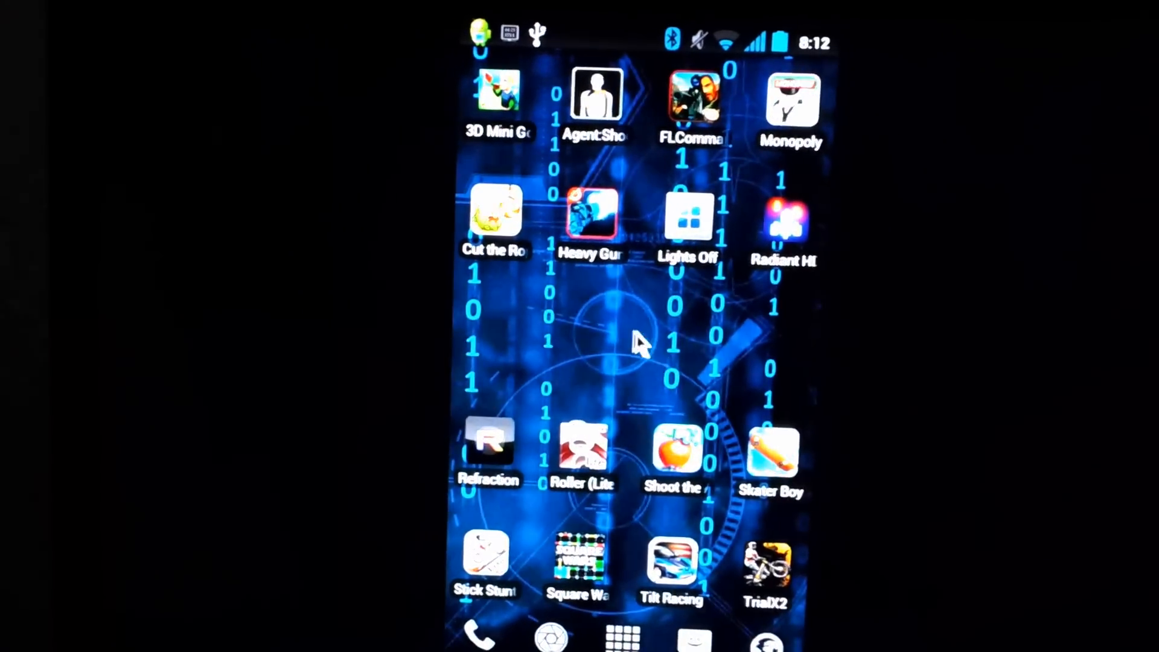